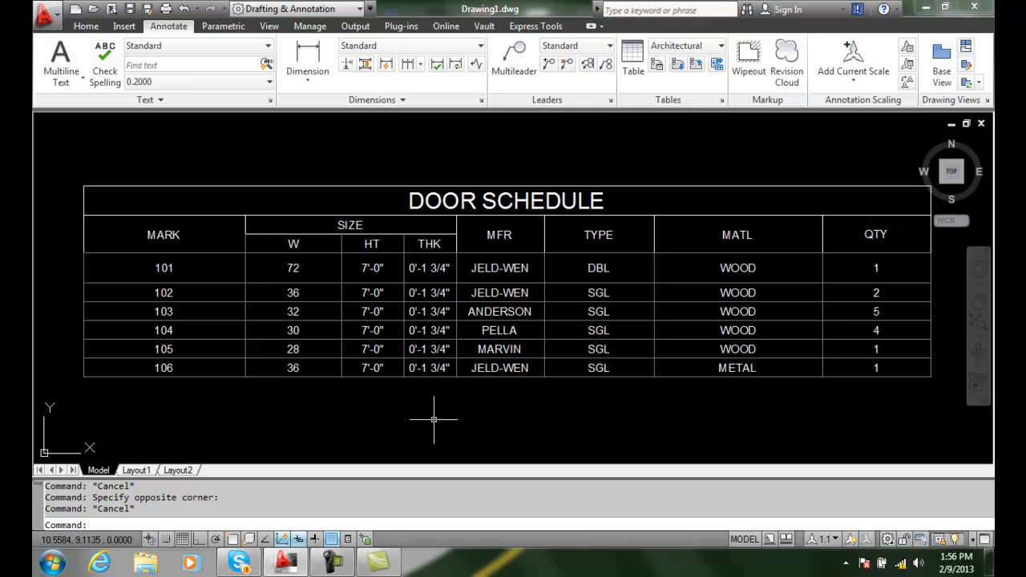
mouse_move(109, 183)
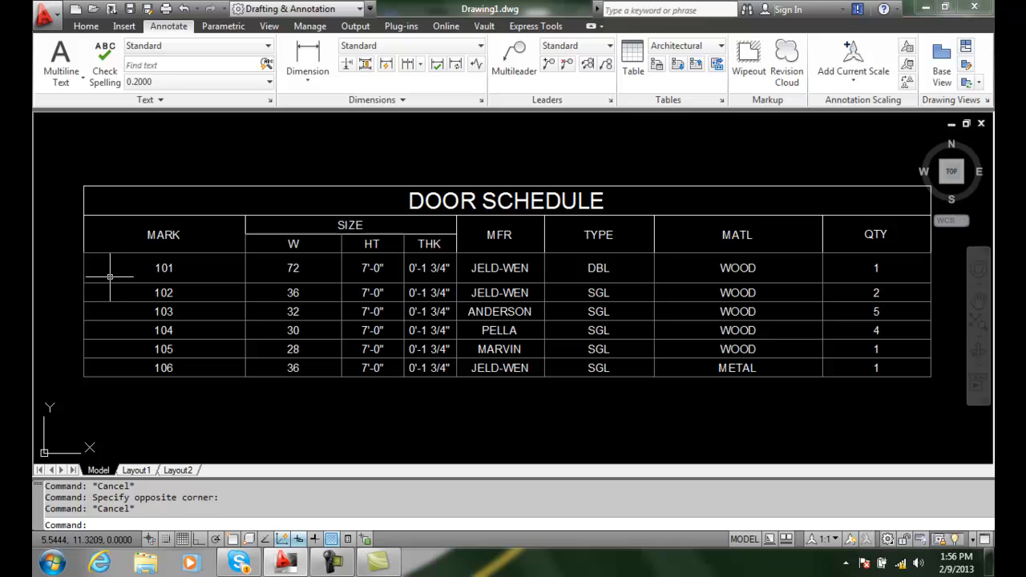
mouse_move(100, 263)
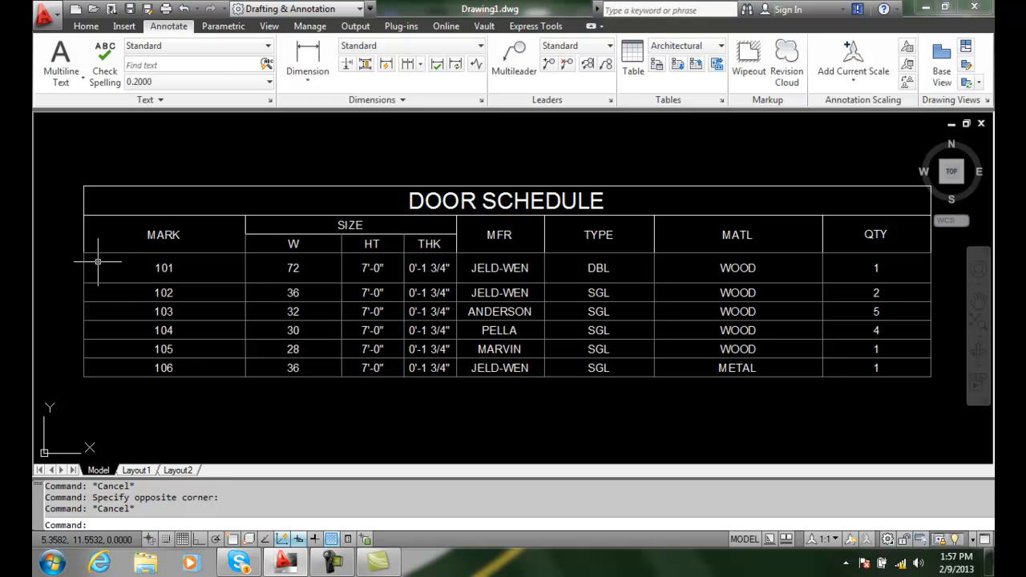
- Select the whole DOOR SCHEDULE table as one object rather than the 101 cell
click(163, 268)
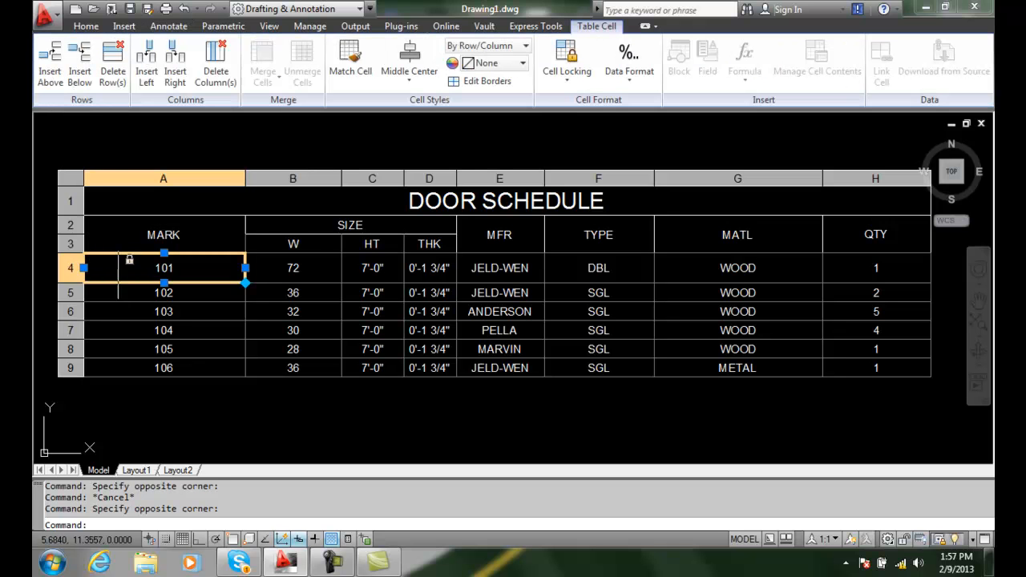
click(62, 176)
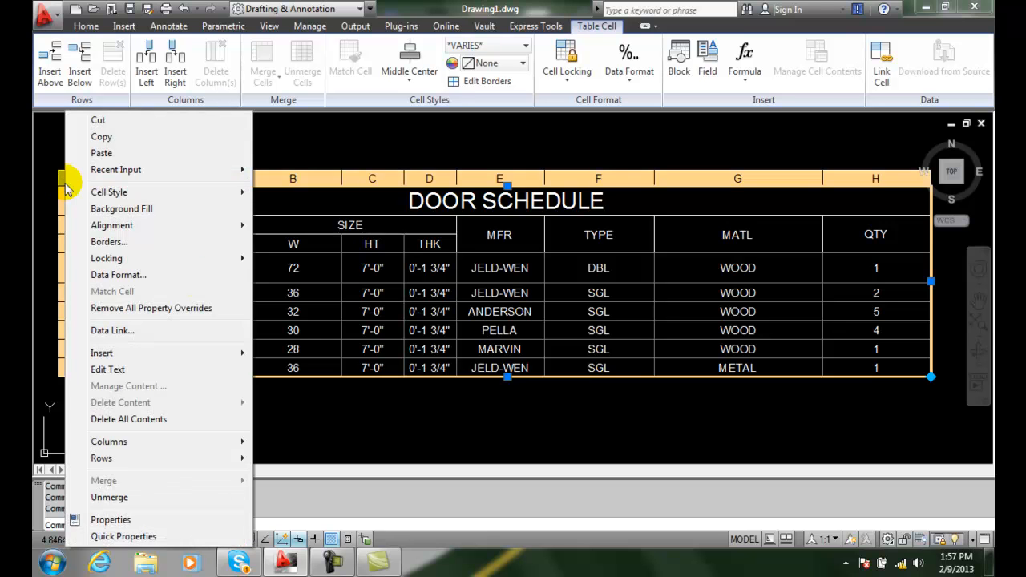
mouse_move(388, 440)
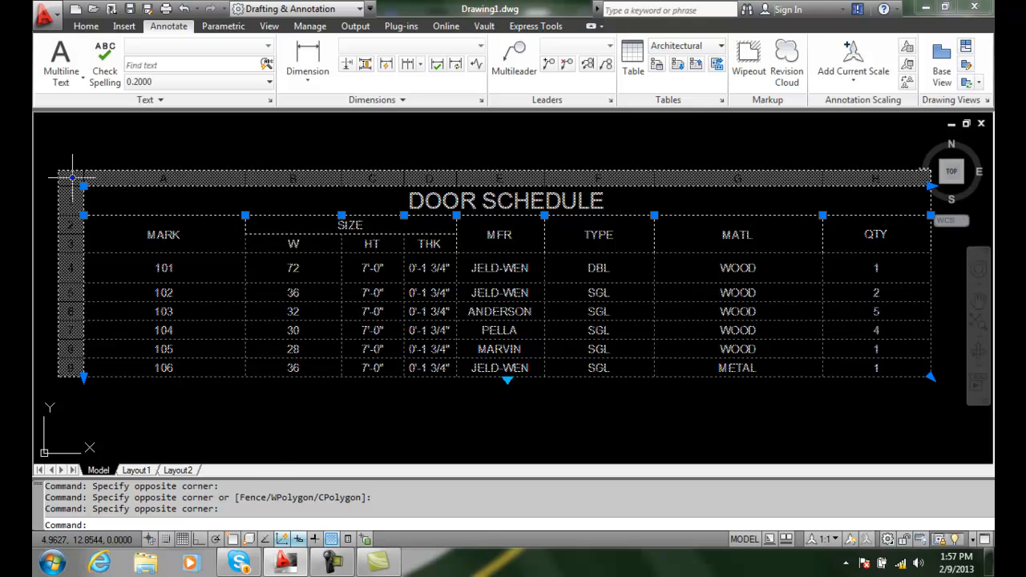
- Bring up the shortcut menu with Table Style options for the selected table
right_click(163, 233)
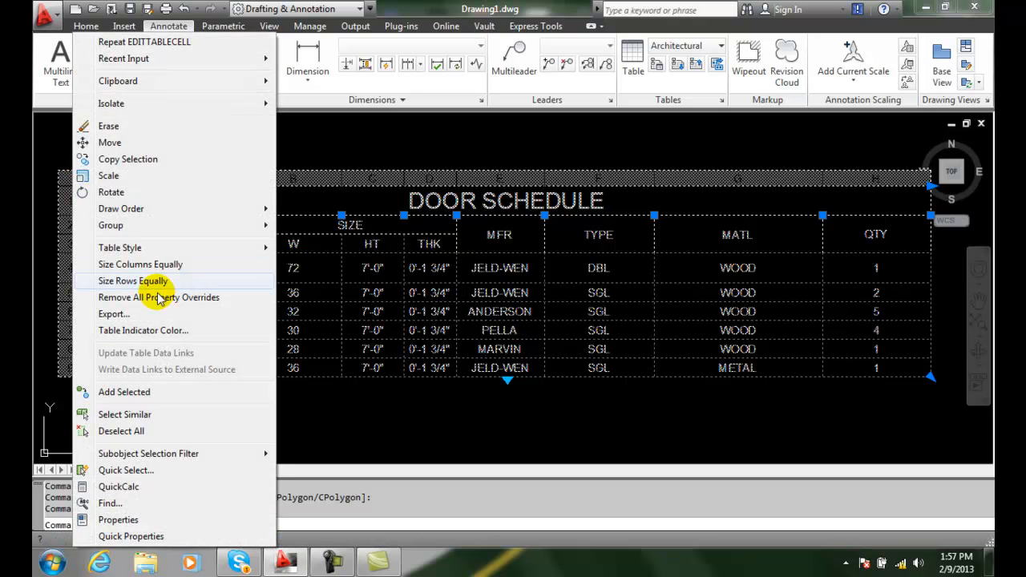
mouse_move(160, 247)
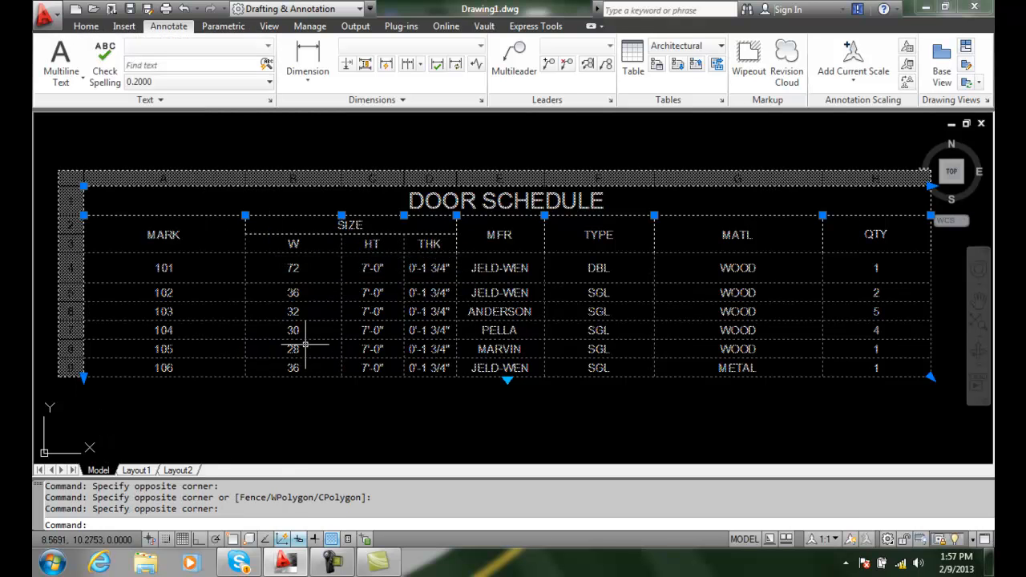
mouse_move(303, 345)
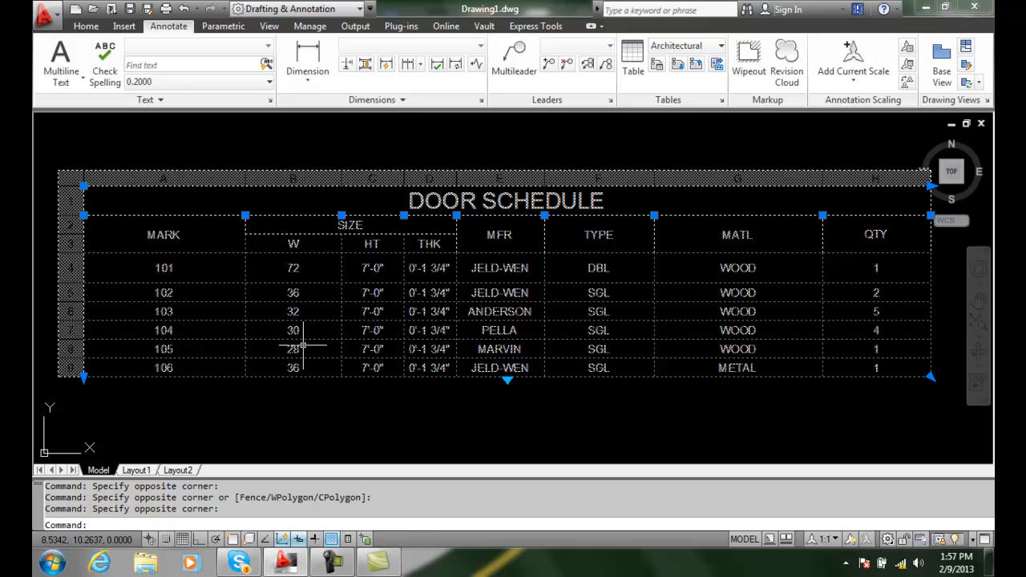
mouse_move(68, 175)
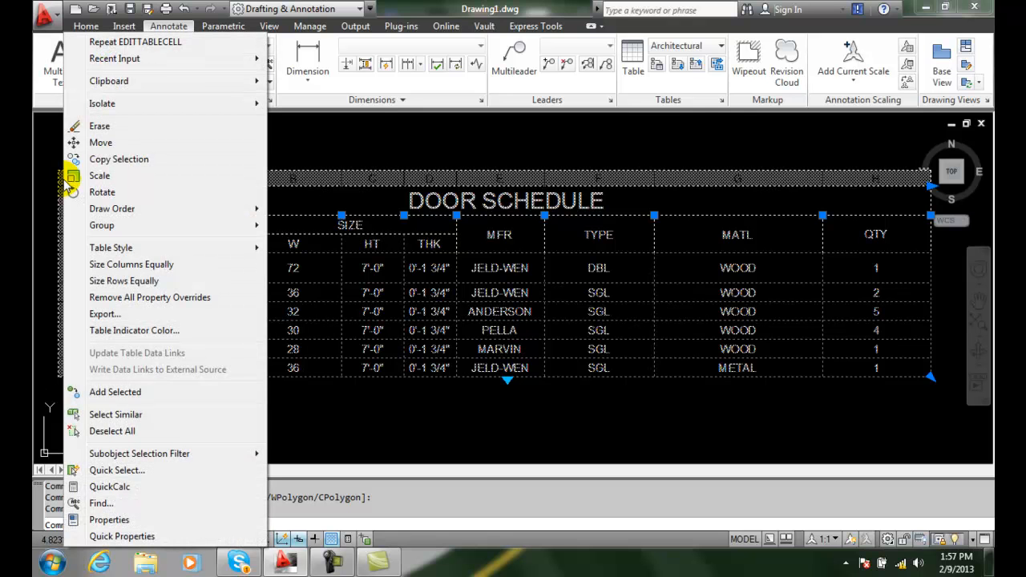
mouse_move(111, 247)
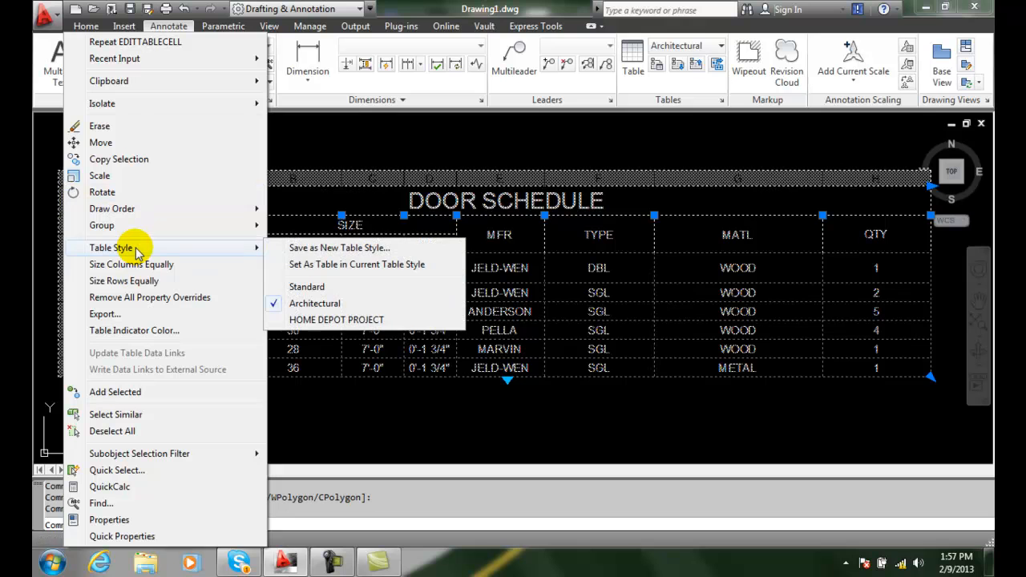
mouse_move(324, 254)
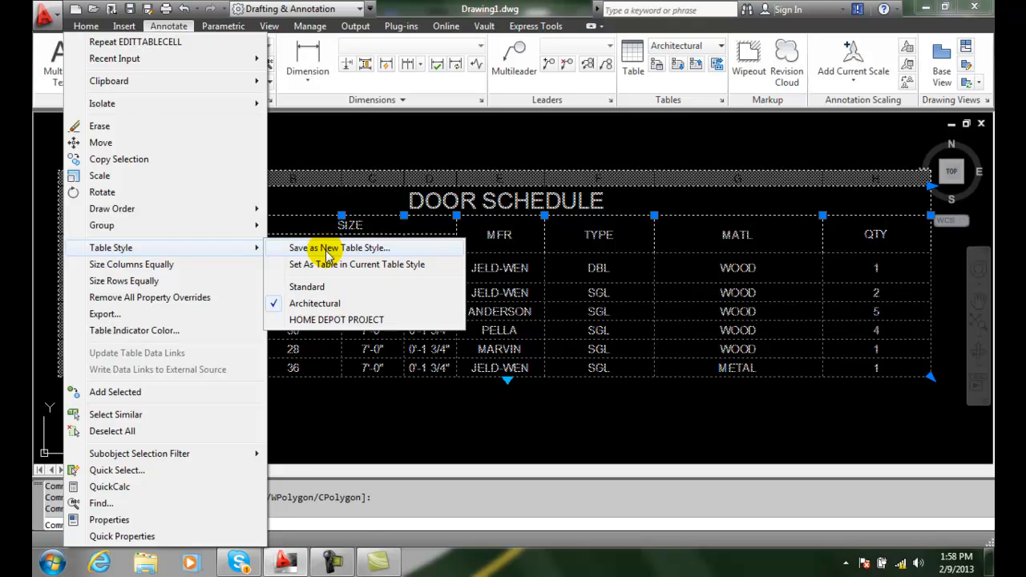
- Save the table's formatting as a new style named 'Door Schedule Table Style'
click(340, 247)
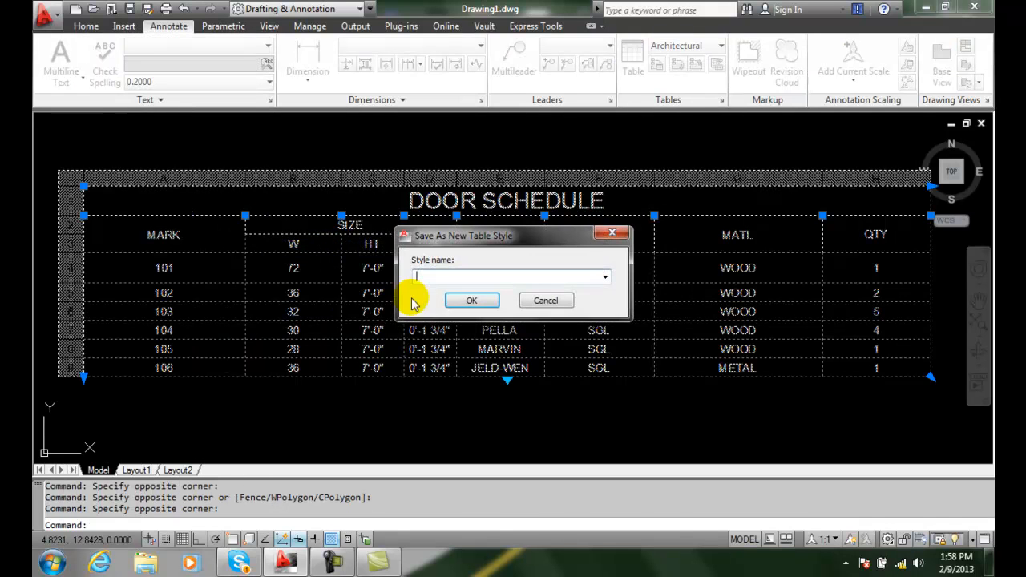
text(Door Schedule)
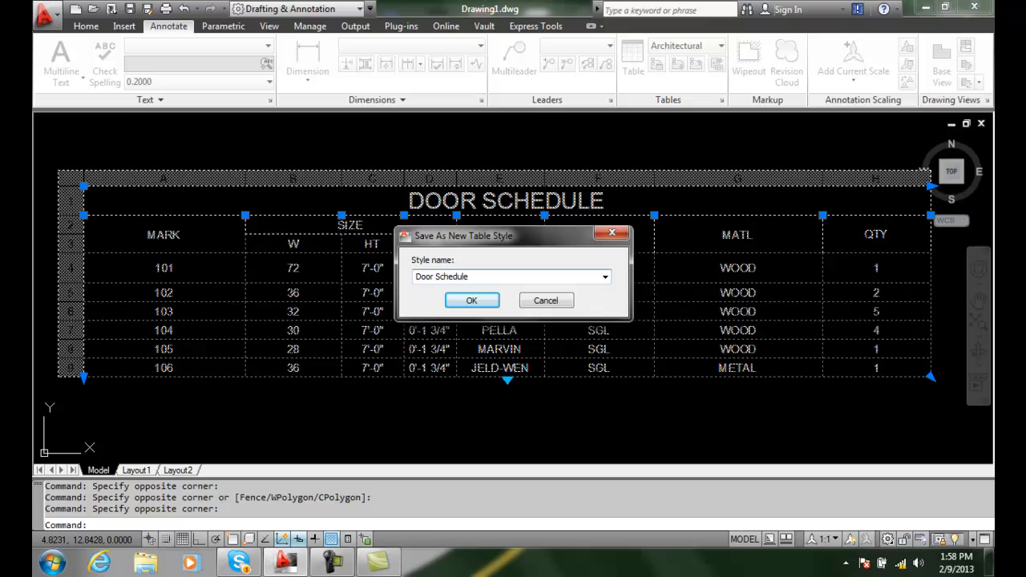
text(Table Style)
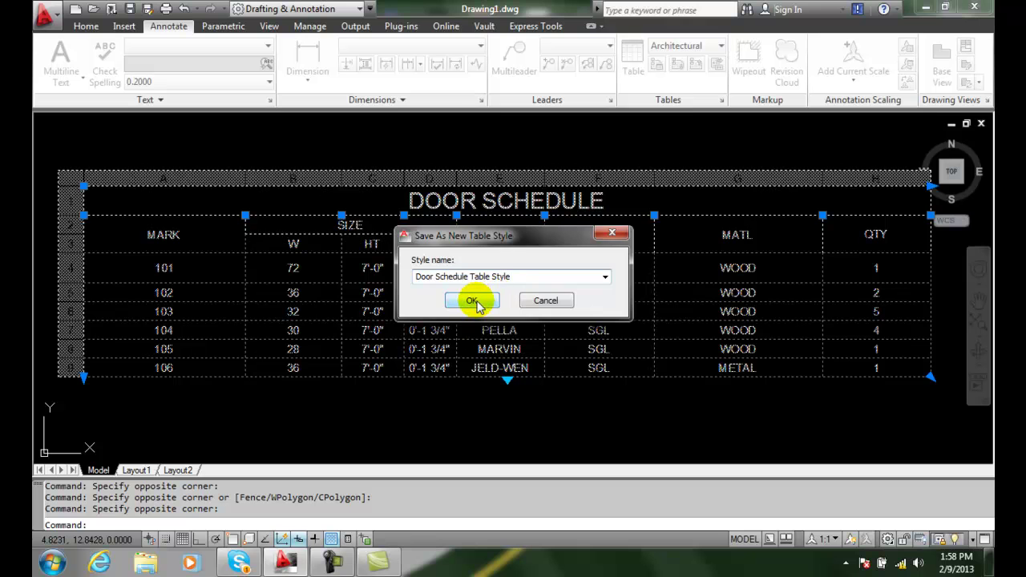
click(473, 302)
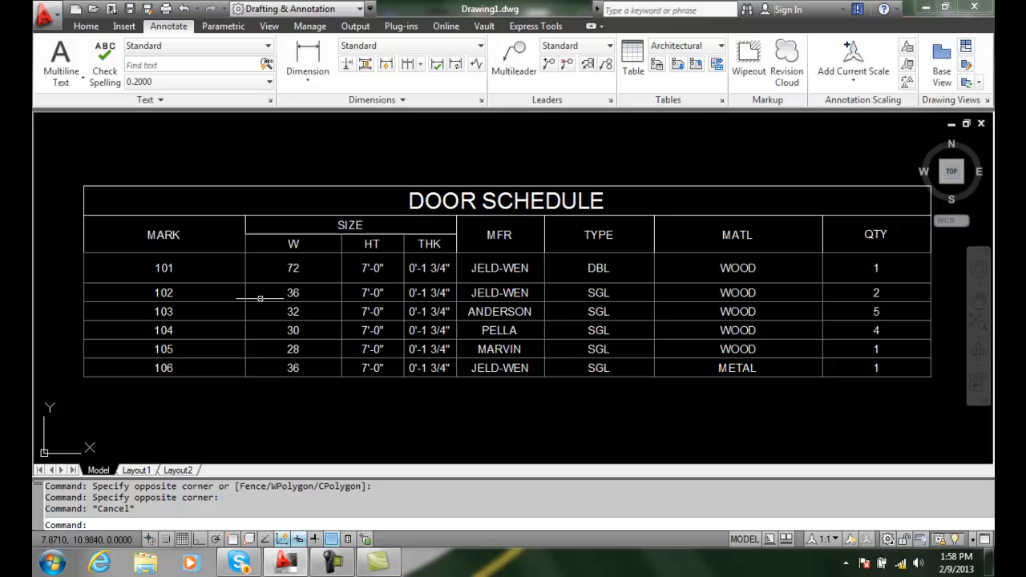
mouse_move(549, 365)
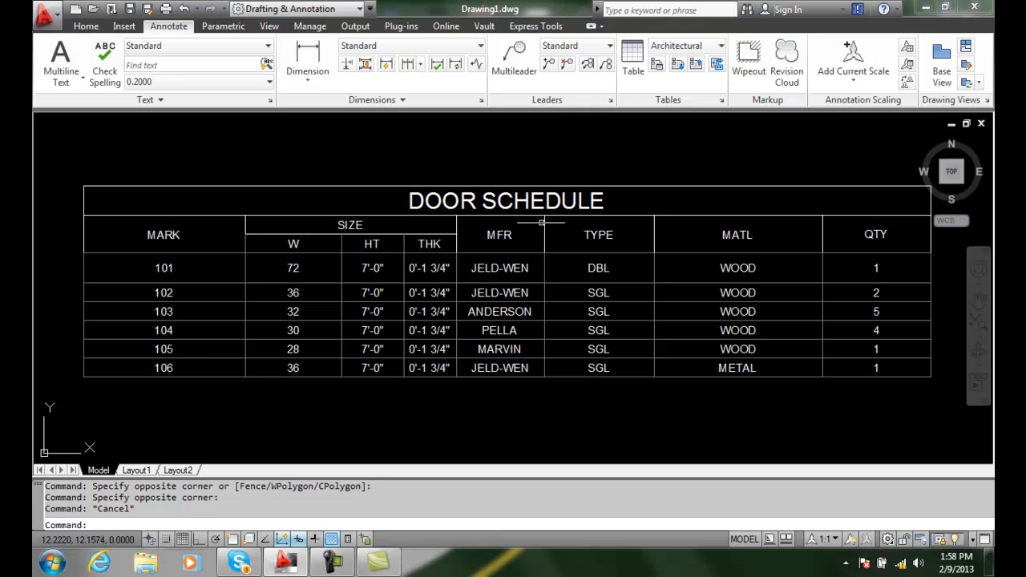
mouse_move(528, 327)
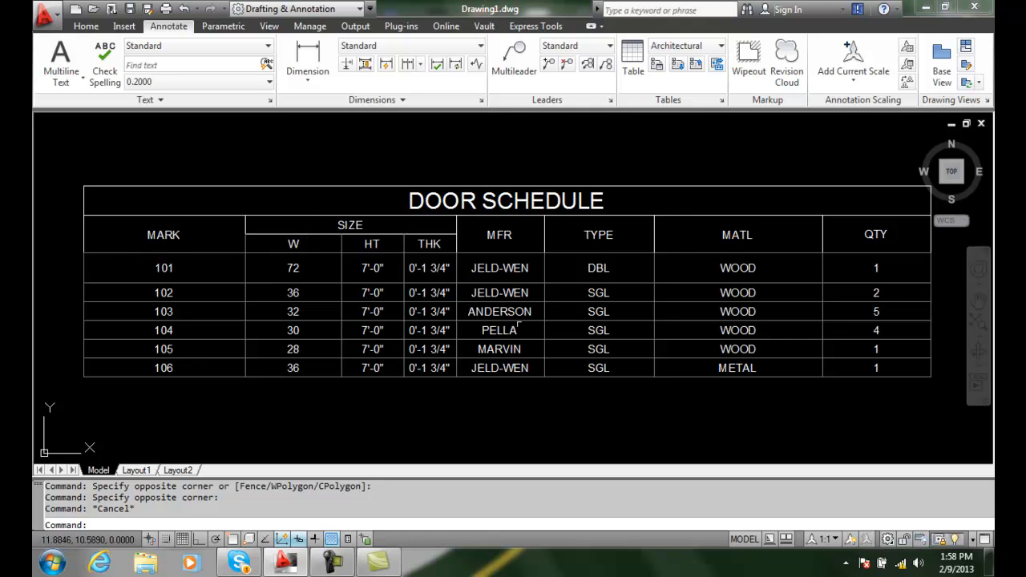
mouse_move(443, 292)
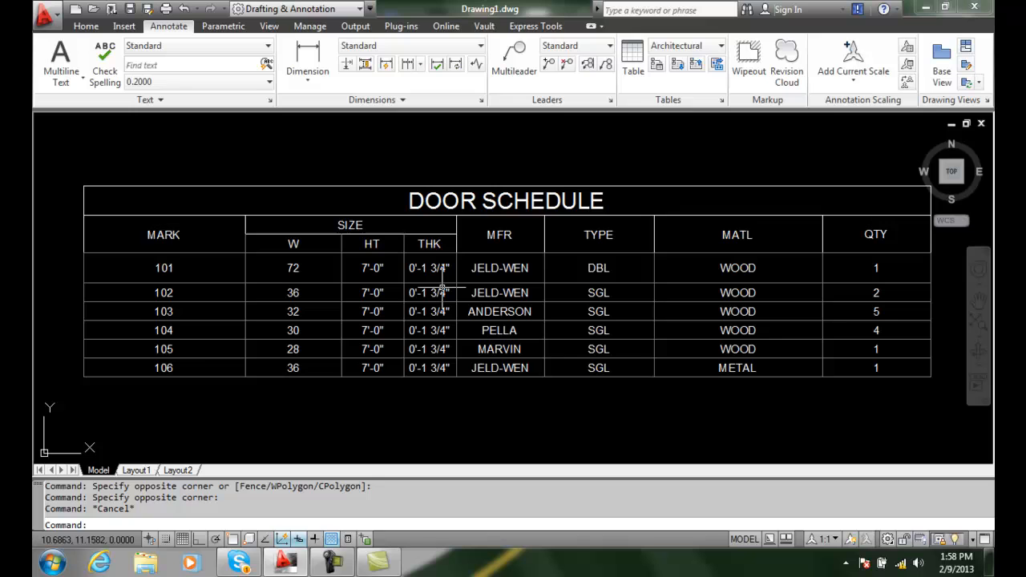